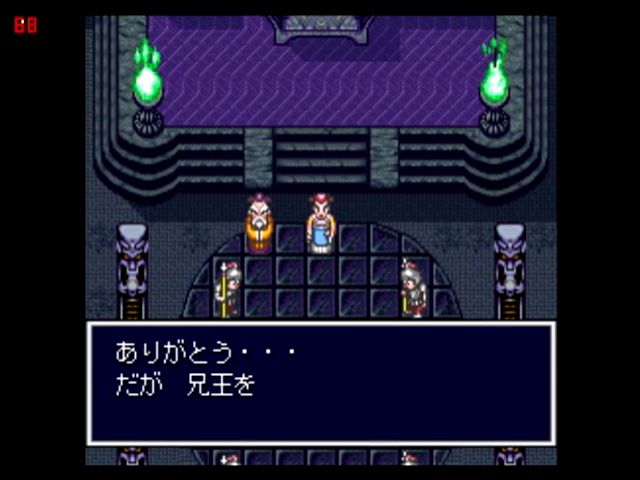
pyautogui.press('enter')
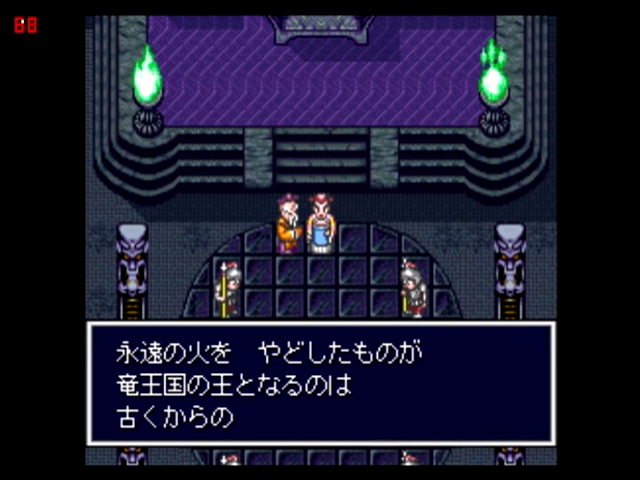
pyautogui.press('enter')
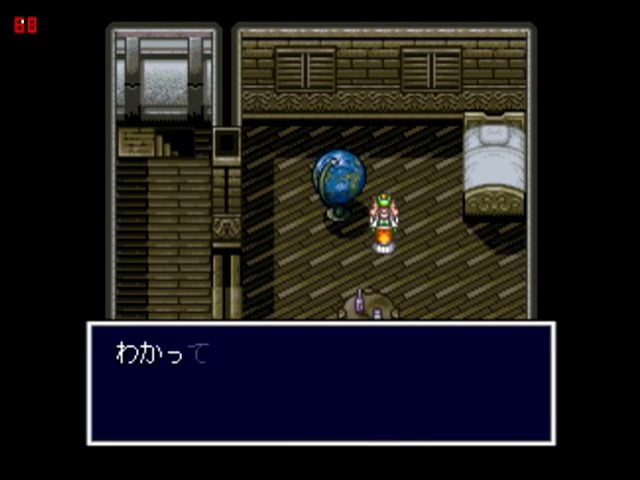
pyautogui.press('enter')
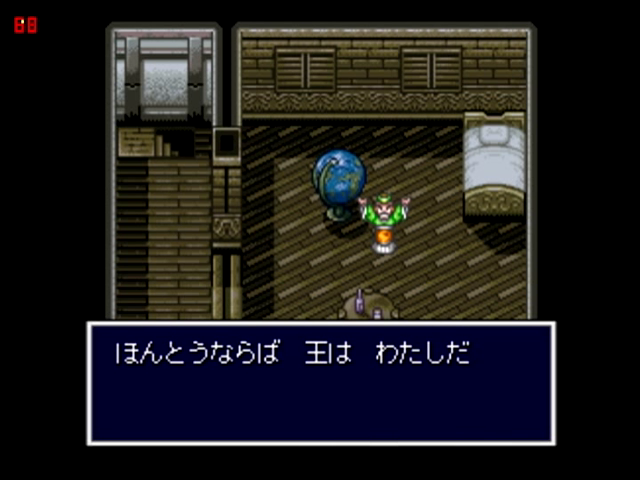
pyautogui.press('enter')
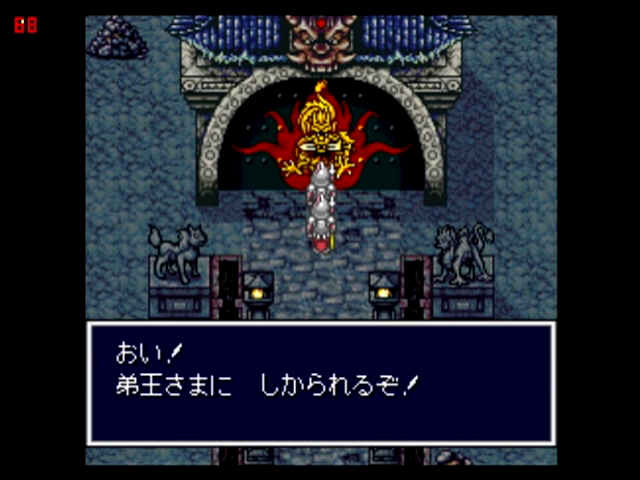
pyautogui.press('enter')
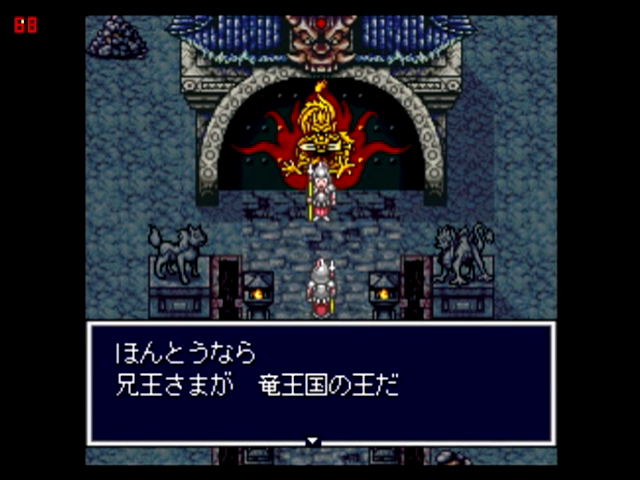
pyautogui.press('enter')
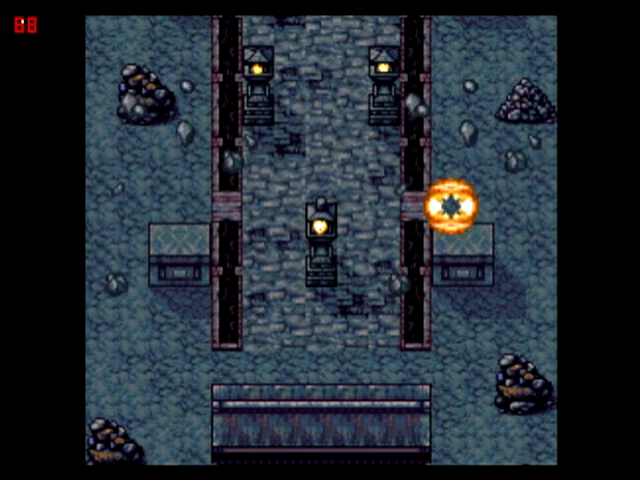
pyautogui.press('Up')
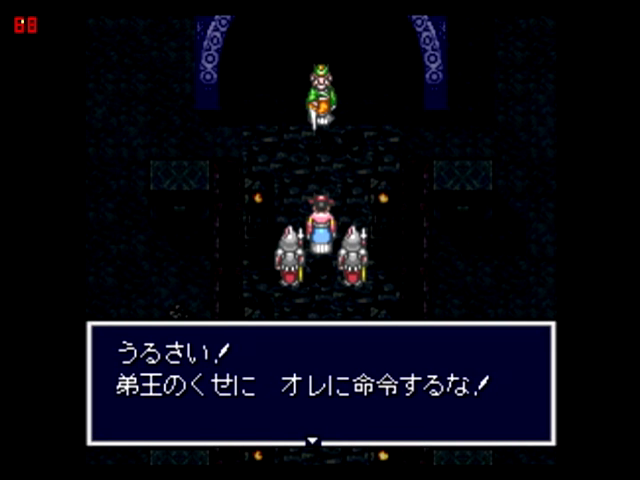
pyautogui.press('enter')
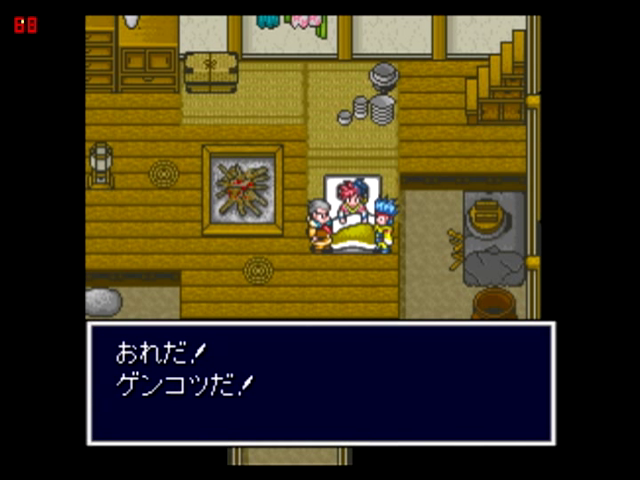
pyautogui.press('enter')
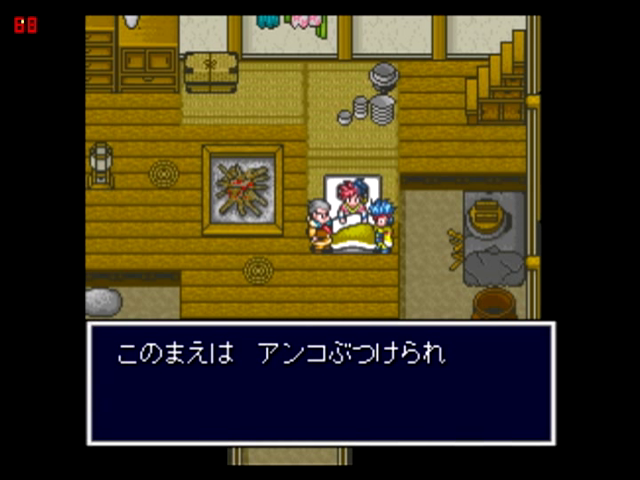
pyautogui.press('enter')
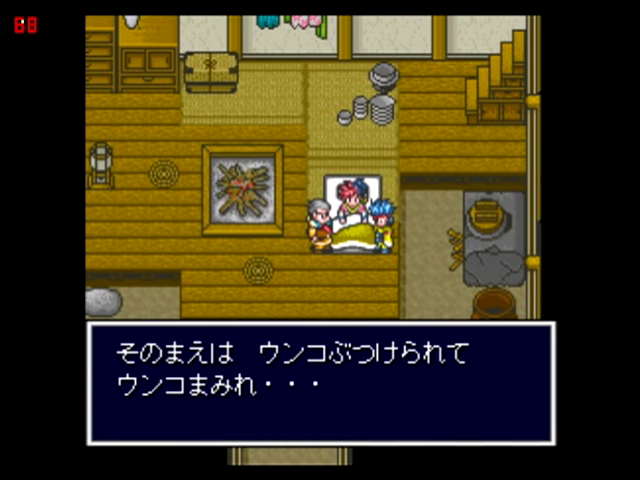